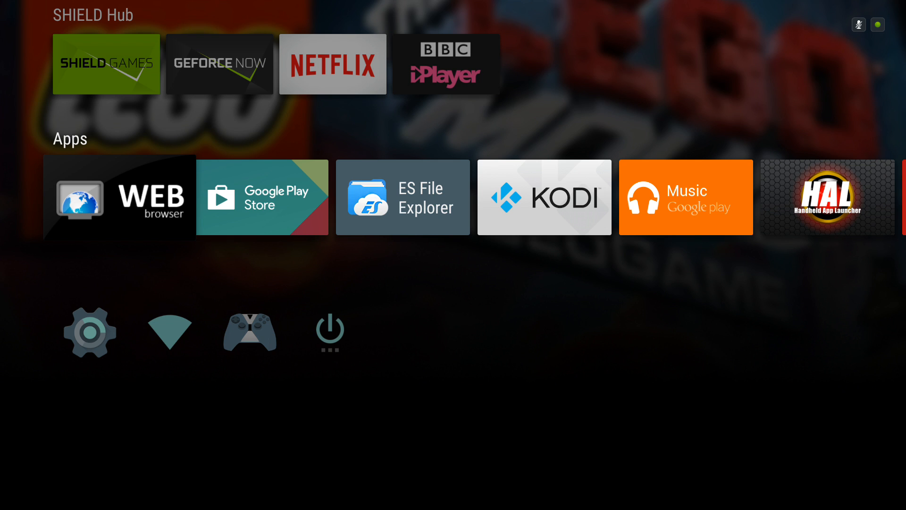
Launch the WEB browser and enter 'bromix repo' in its address bar.
left_click(119, 197)
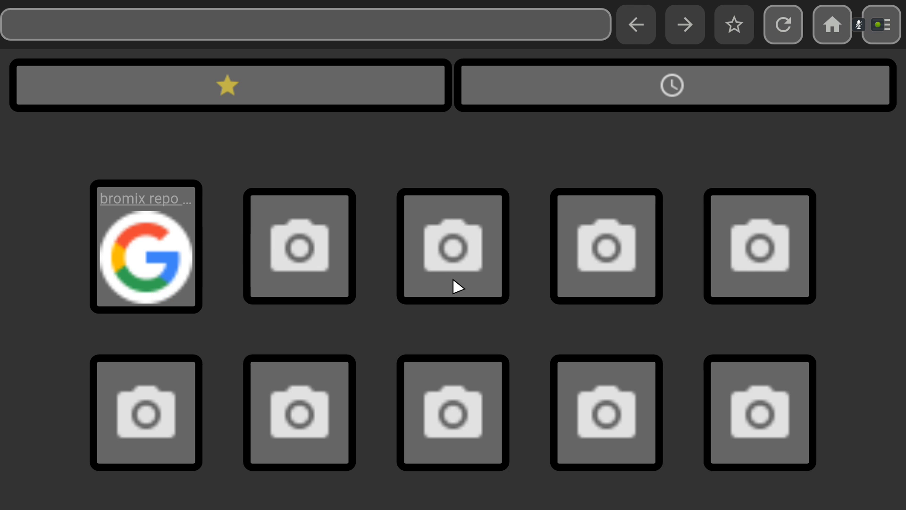
mouse_move(412, 28)
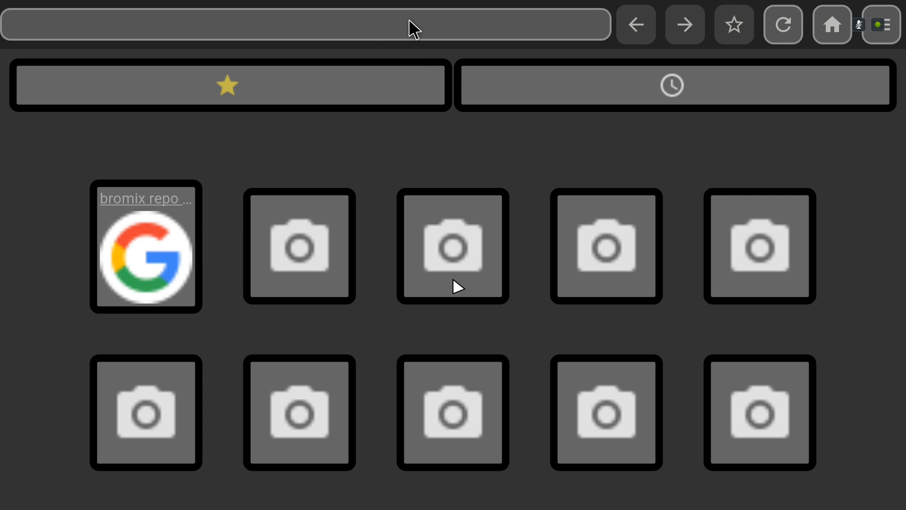
left_click(307, 24)
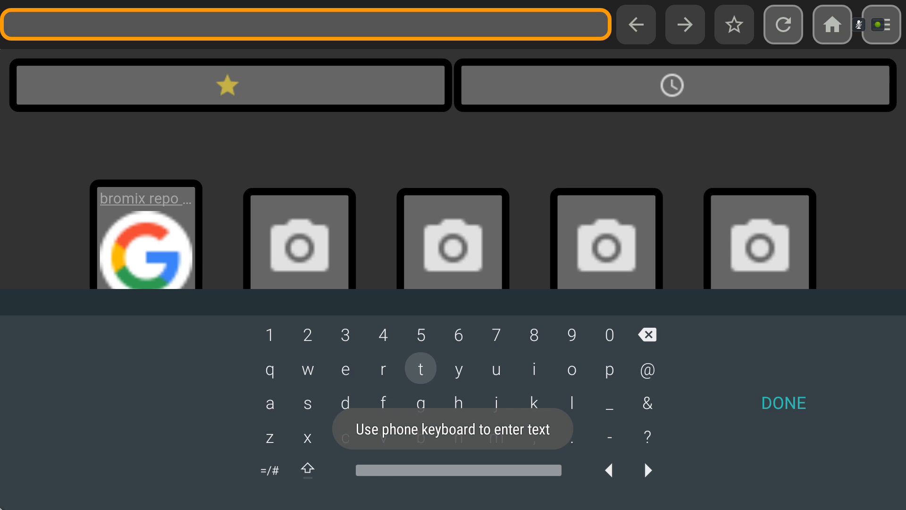
type("brom")
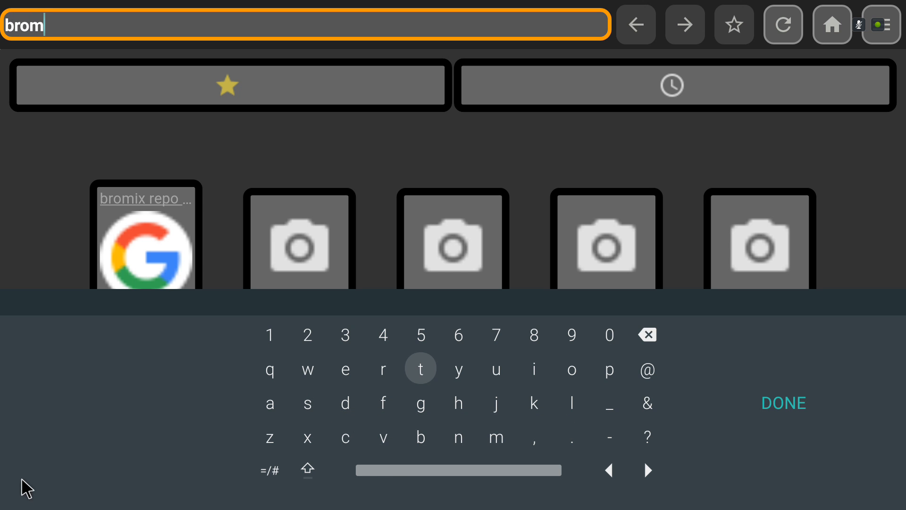
type("ix")
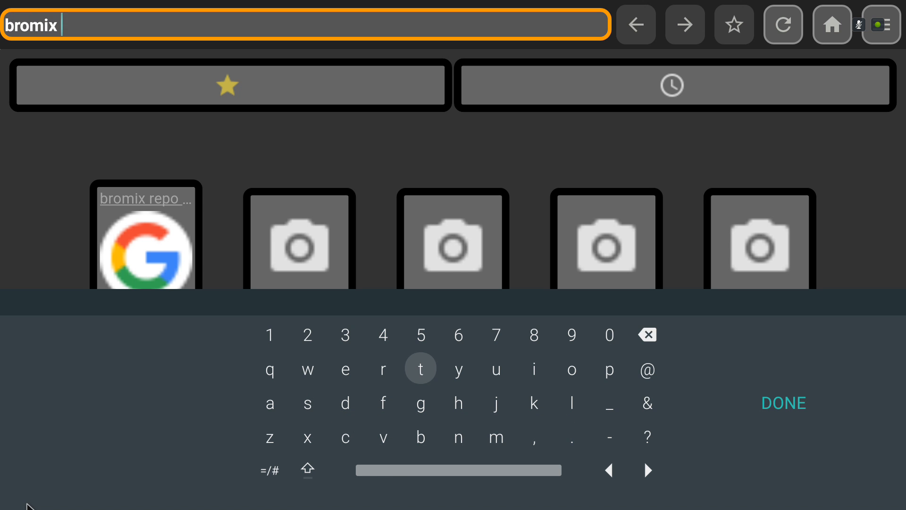
mouse_move(240, 409)
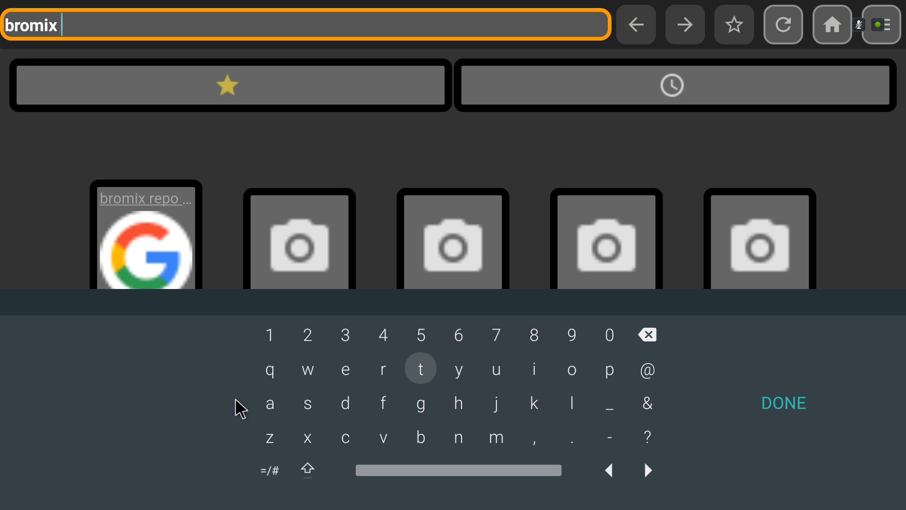
type("repo")
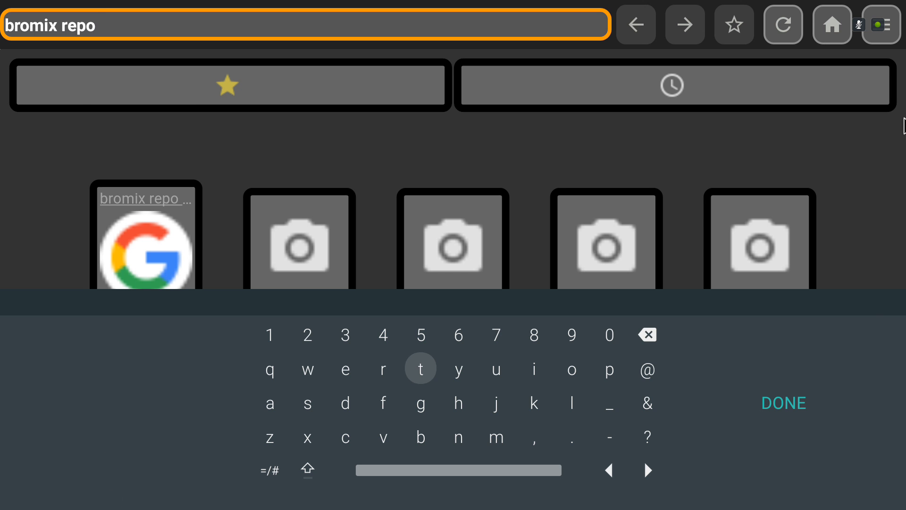
mouse_move(777, 415)
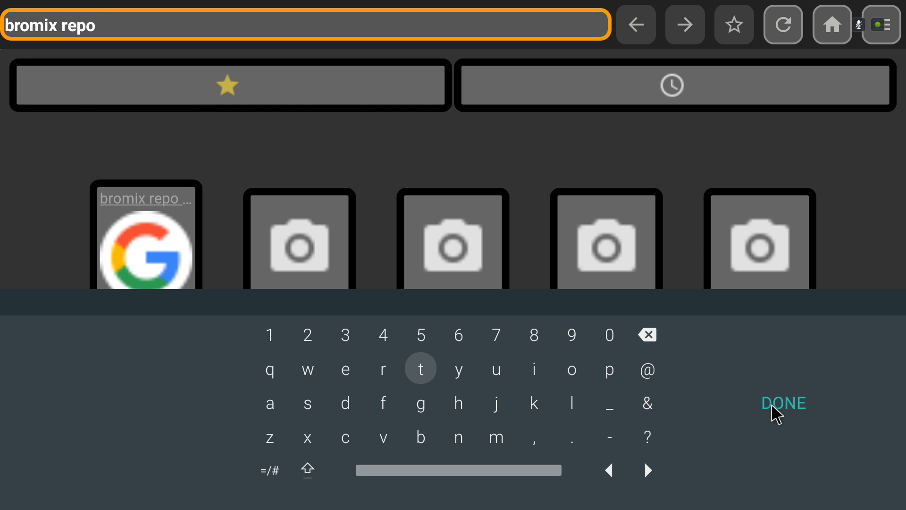
mouse_move(803, 414)
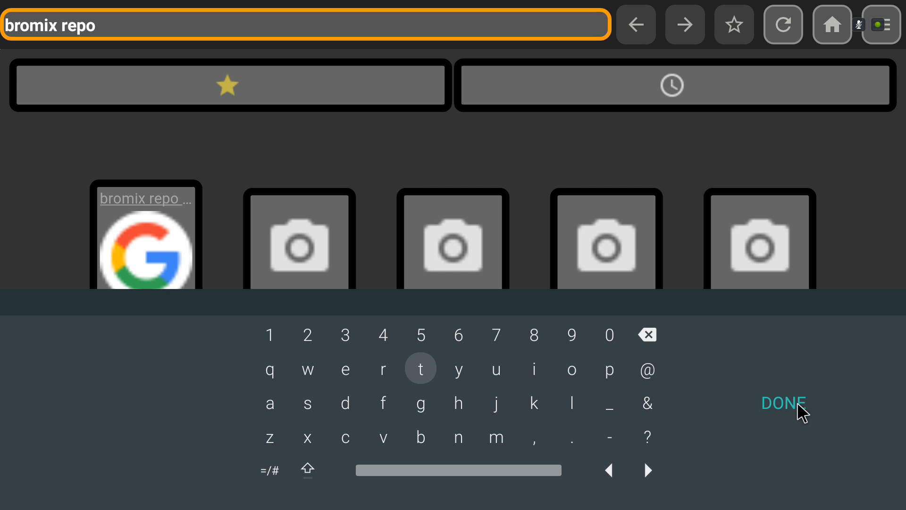
mouse_move(458, 368)
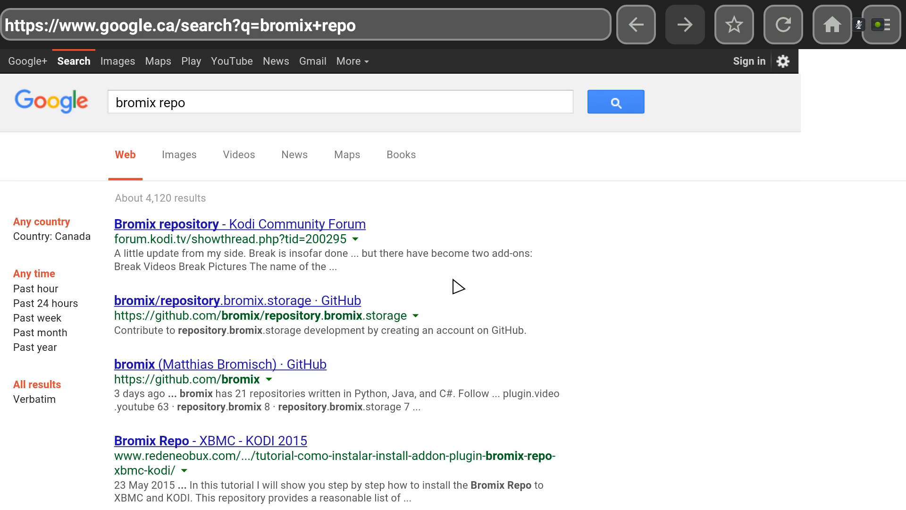
mouse_move(283, 234)
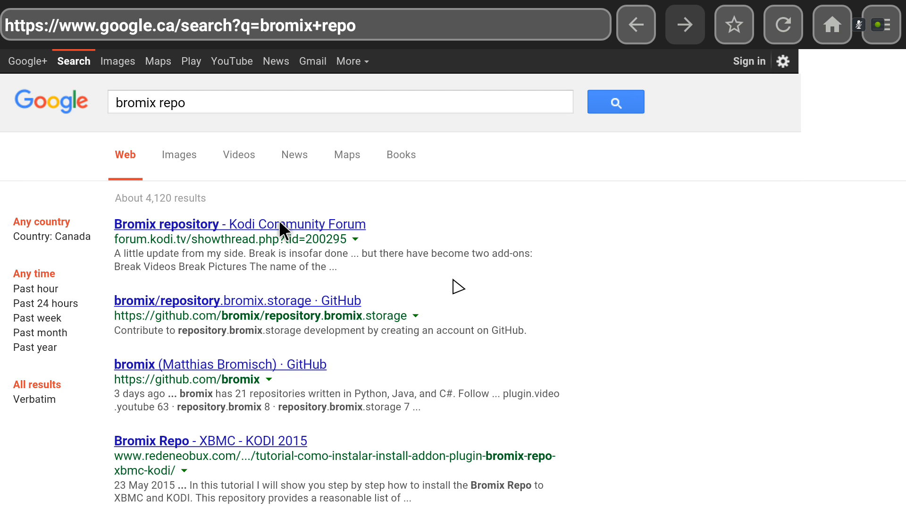
mouse_move(291, 234)
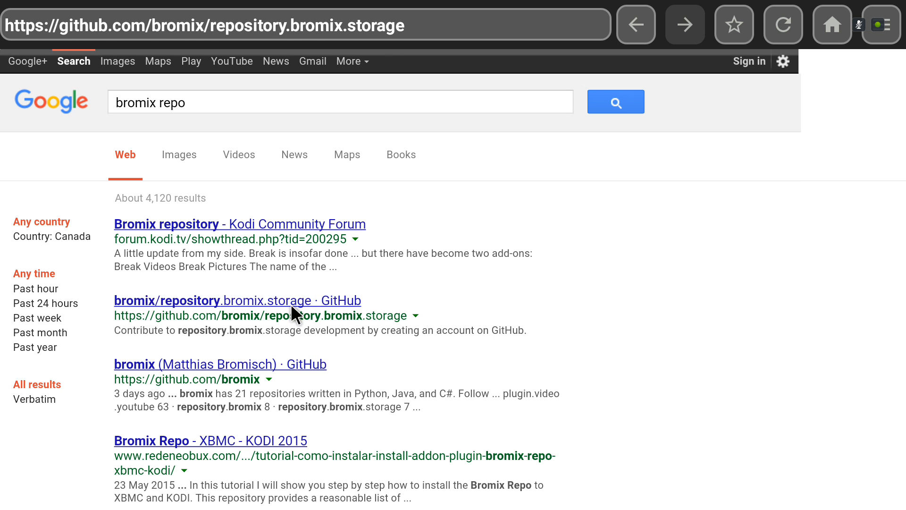
Open the repository.bromix.storage GitHub page and download it as a ZIP.
left_click(237, 300)
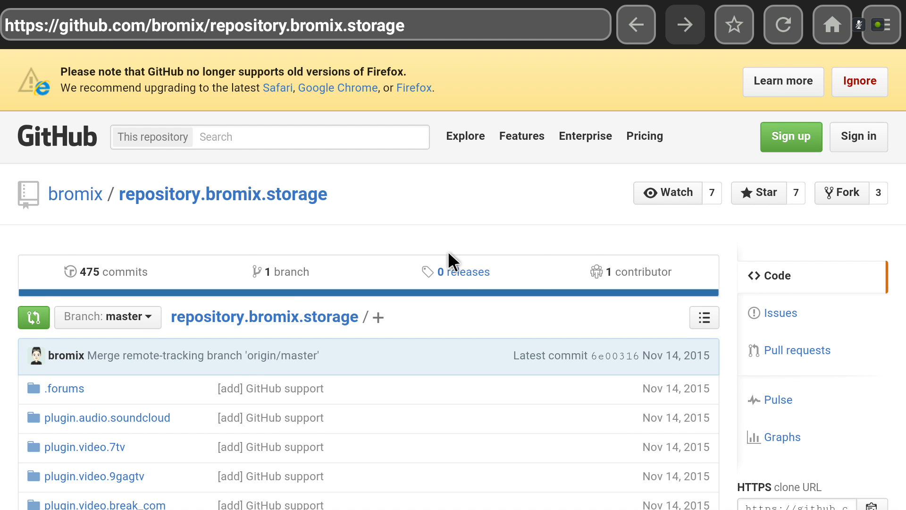
scroll("down", 3)
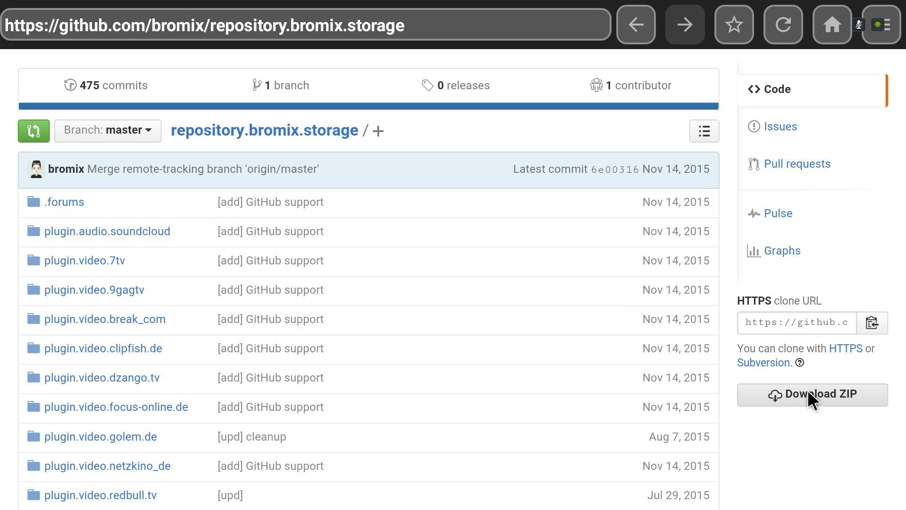
left_click(812, 394)
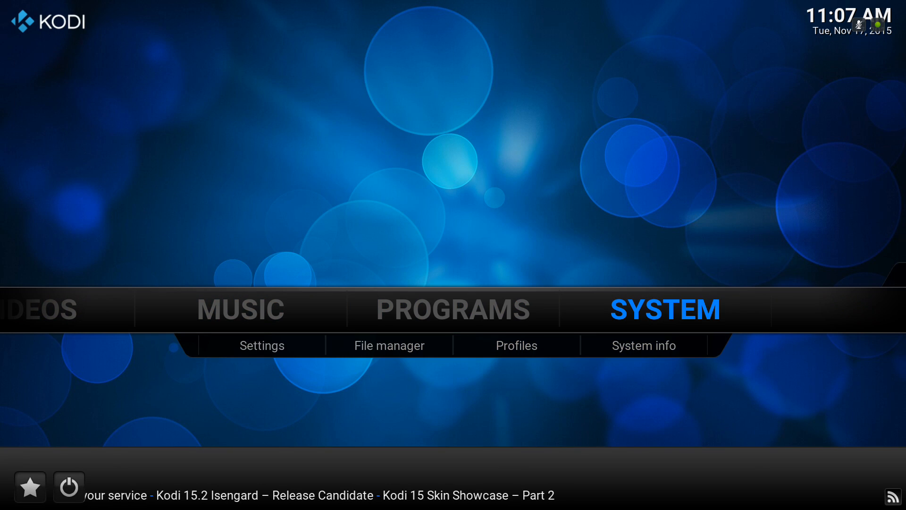
Navigate from Kodi's home screen through System > Settings into the Add-ons menu.
left_click(453, 309)
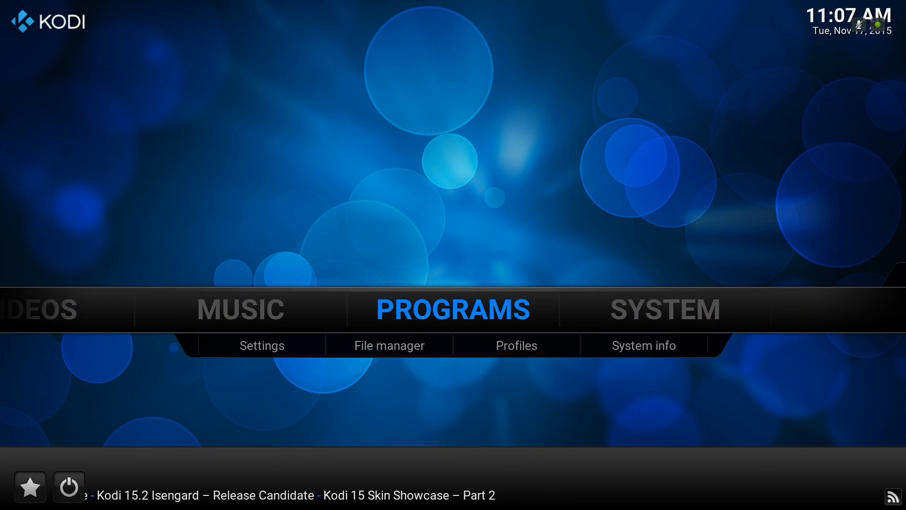
left_click(664, 309)
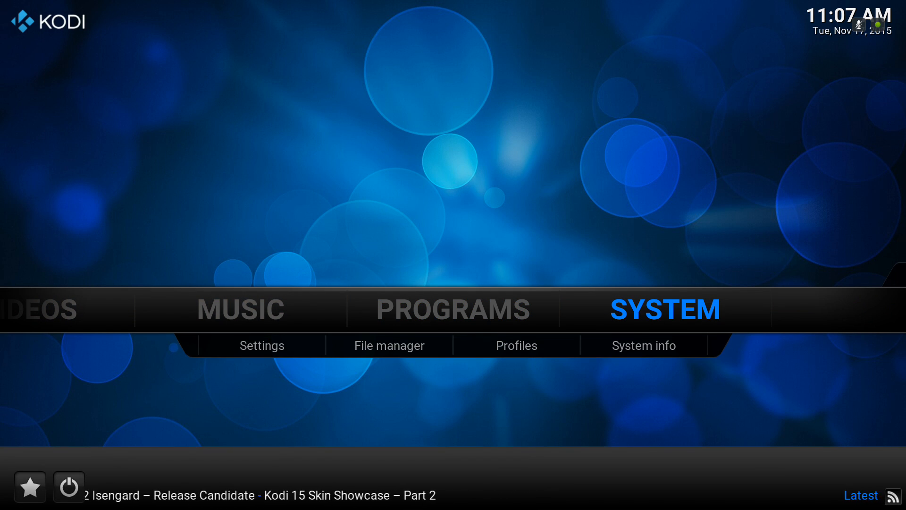
left_click(261, 345)
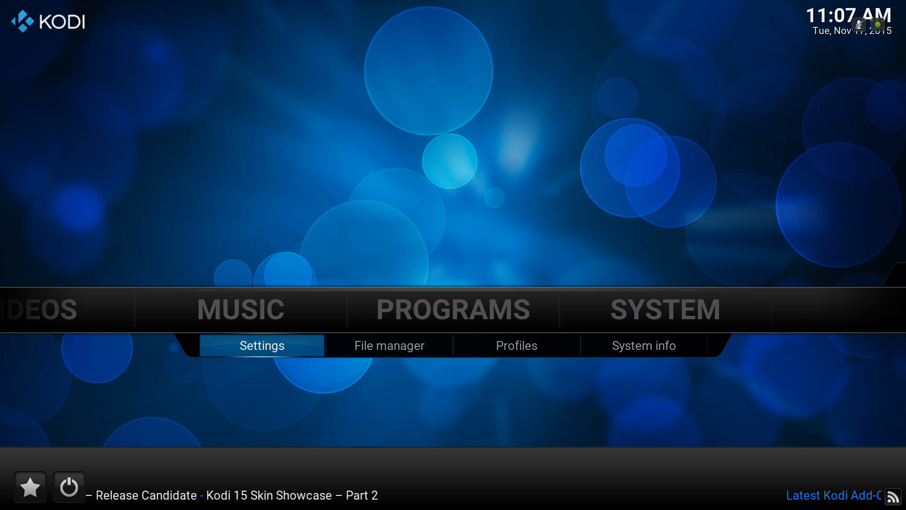
left_click(262, 345)
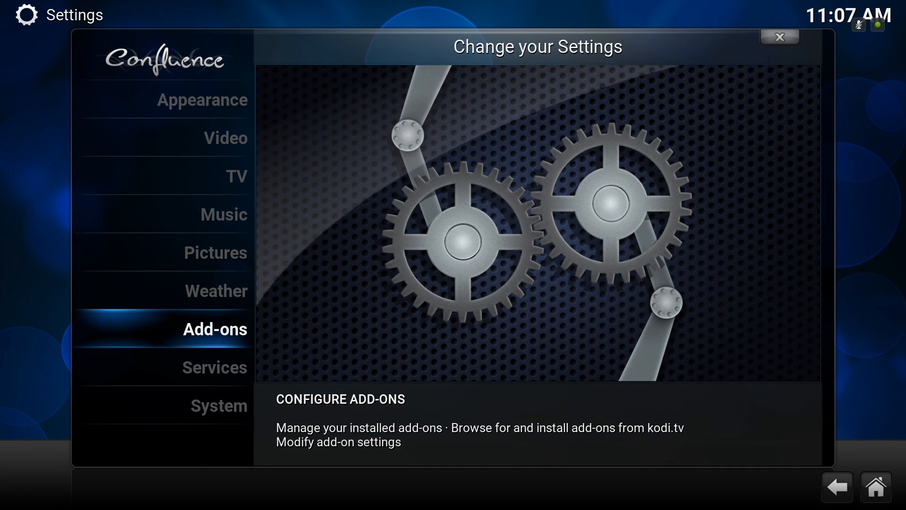
left_click(216, 290)
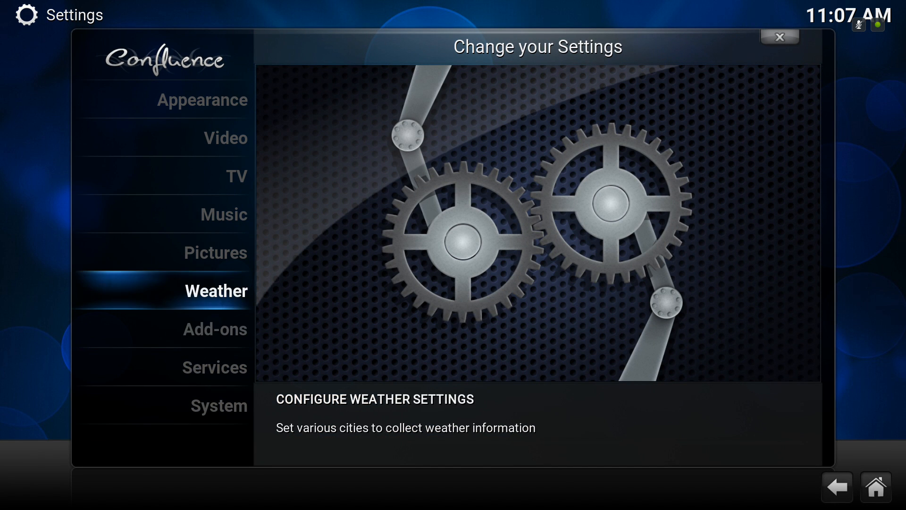
left_click(216, 329)
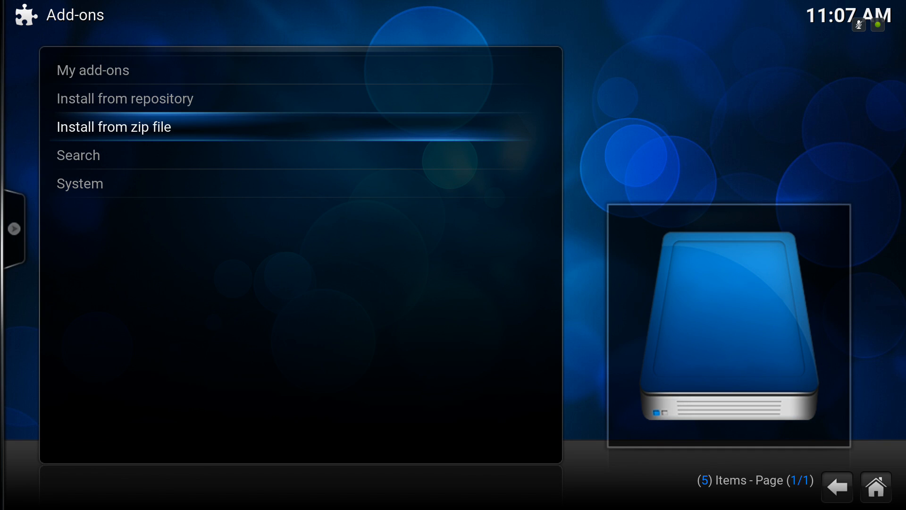
Install repository.bromix.zip from the Download folder using Install from zip file.
left_click(114, 127)
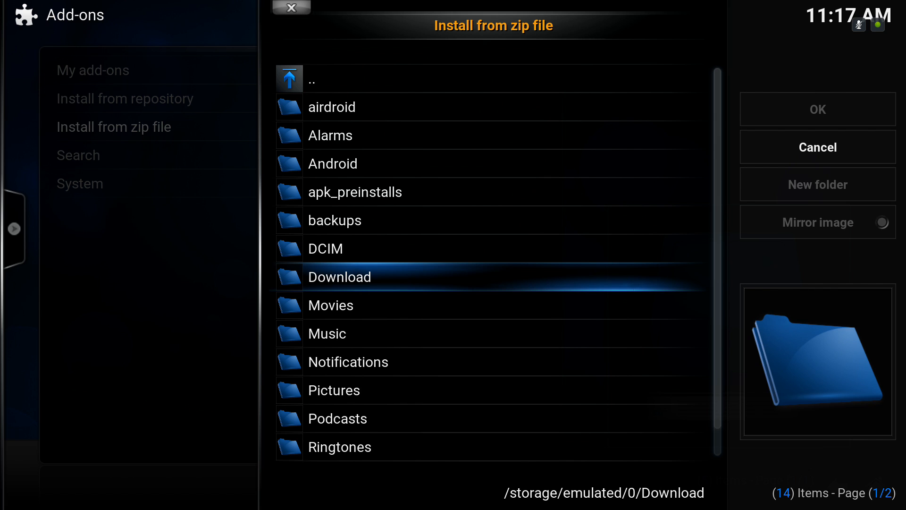
left_click(339, 277)
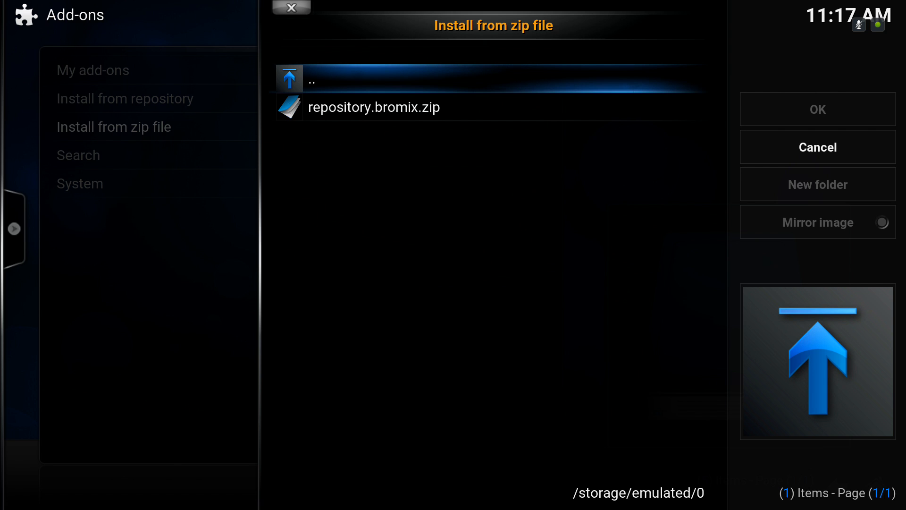
left_click(374, 107)
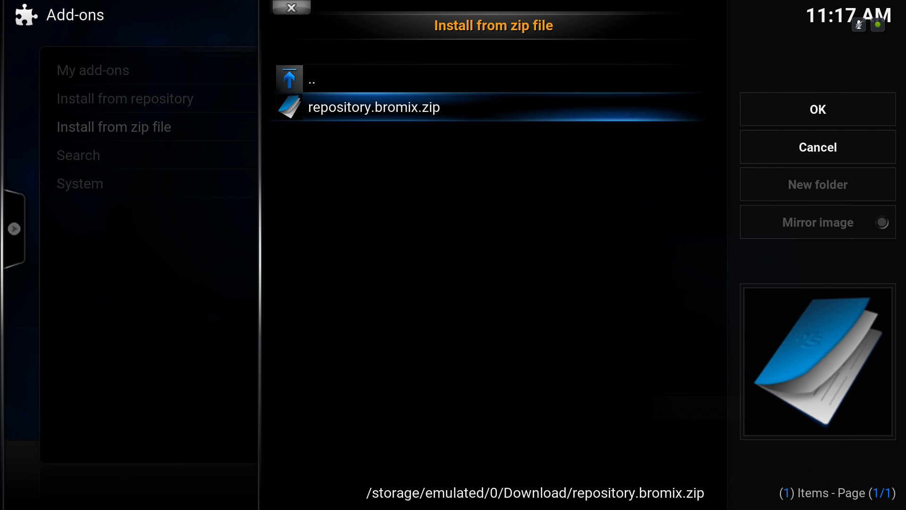
left_click(816, 109)
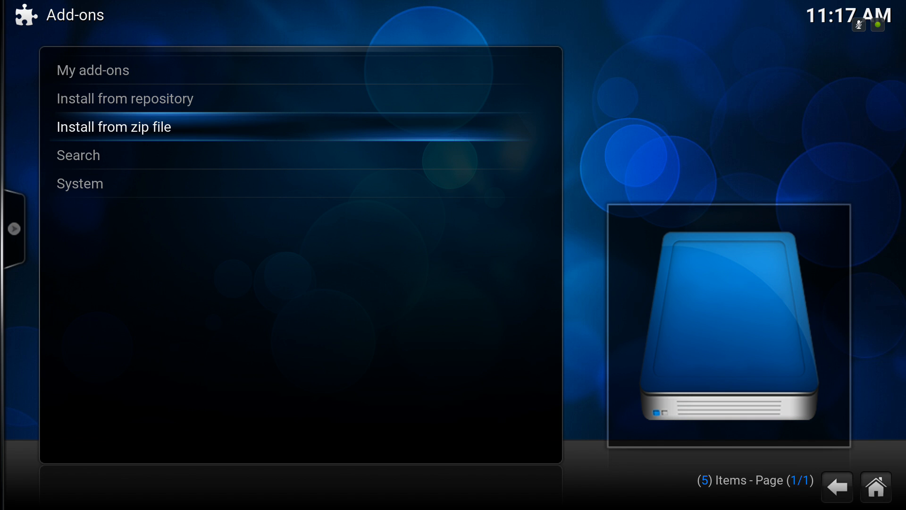
Confirm Bromix Add-ons is listed under Install from repository, then return home.
left_click(124, 98)
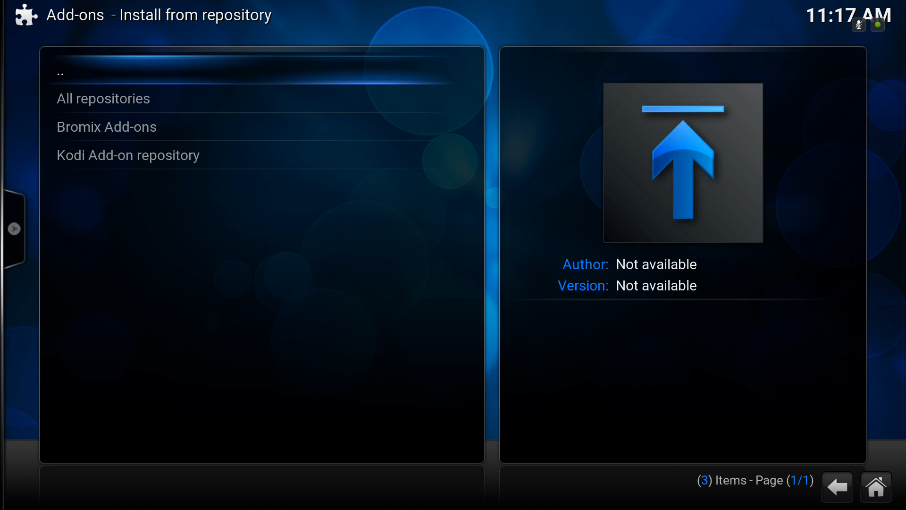
left_click(106, 127)
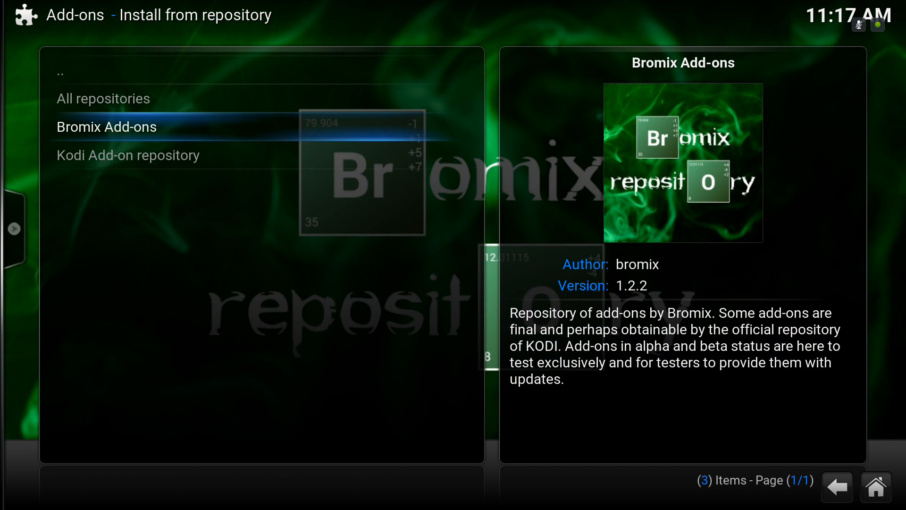
left_click(106, 126)
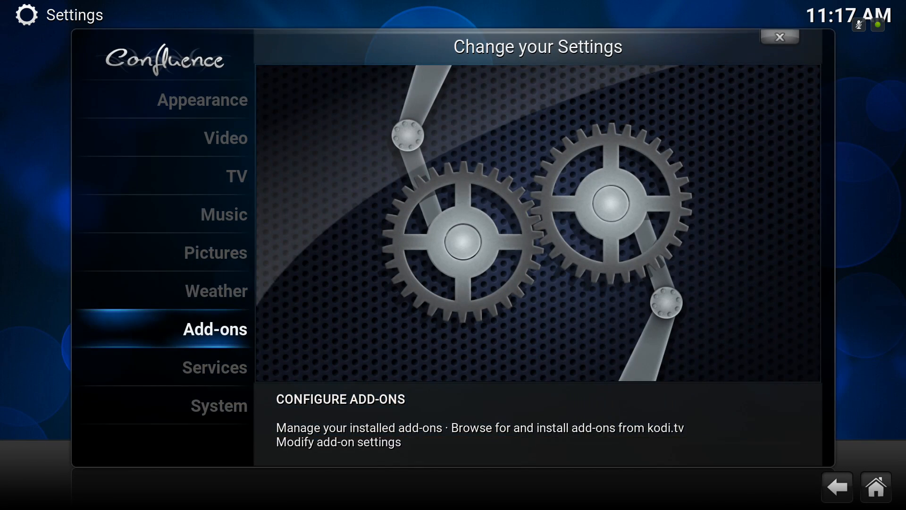
left_click(224, 214)
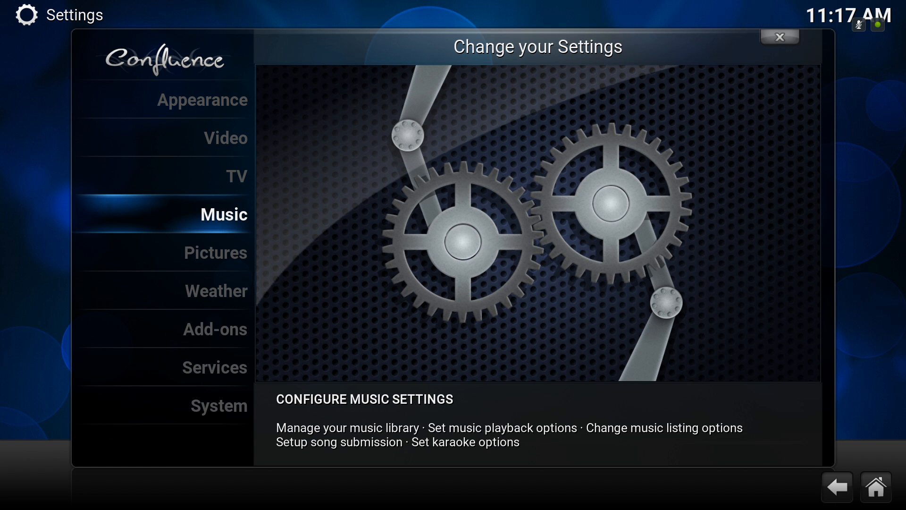
left_click(779, 37)
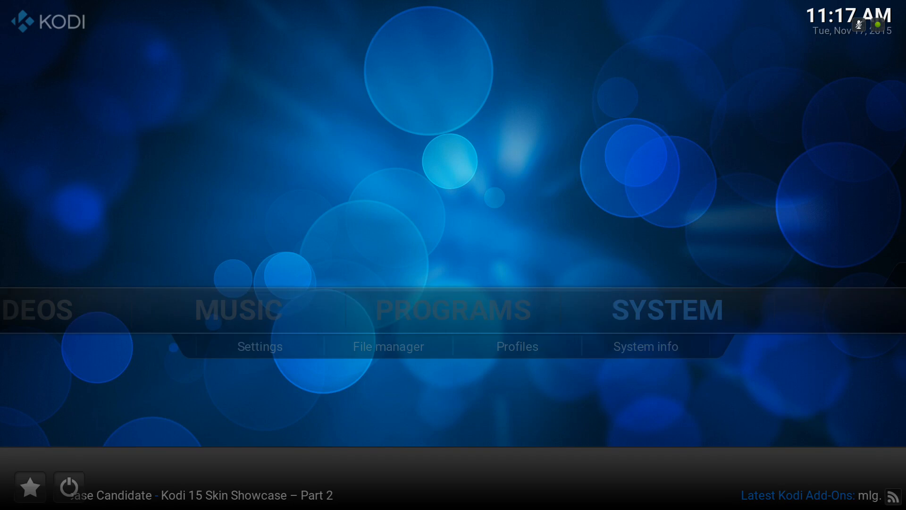
left_click(665, 309)
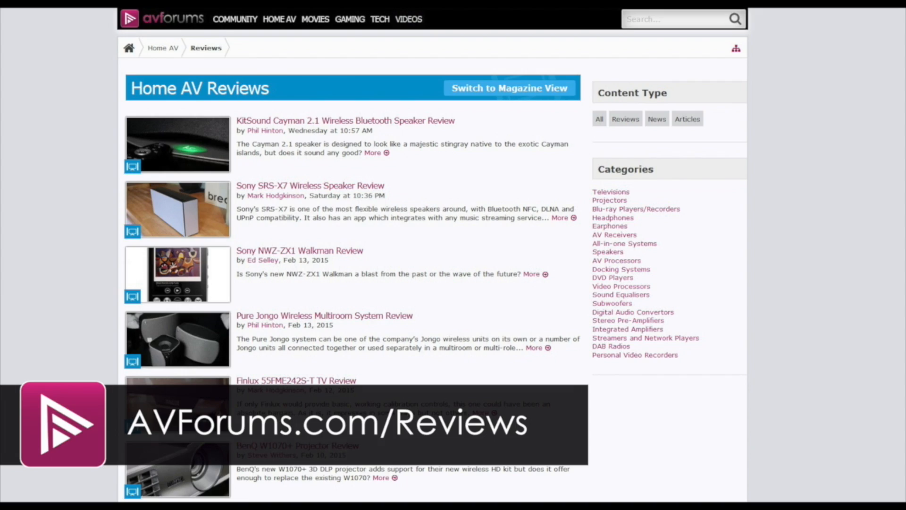
left_click(408, 19)
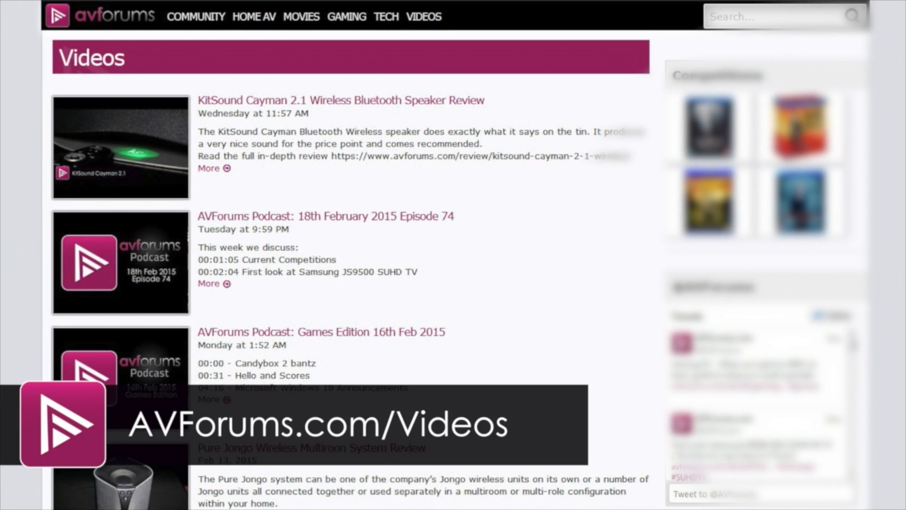